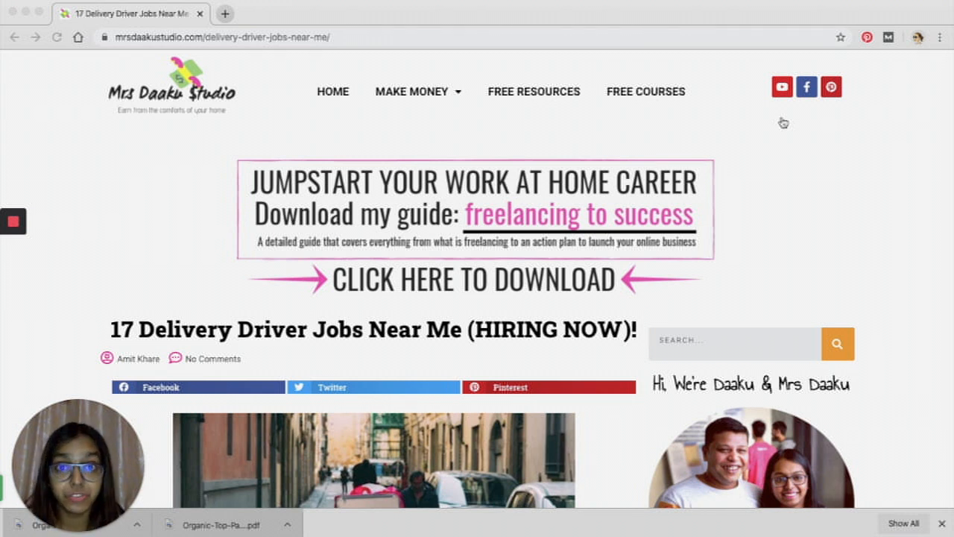
pyautogui.scroll(-3)
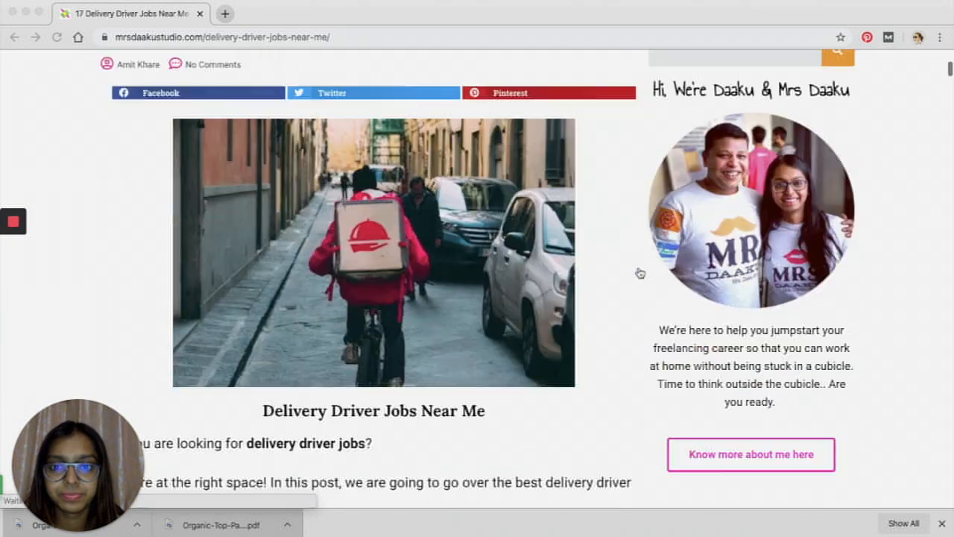
pyautogui.scroll(-3)
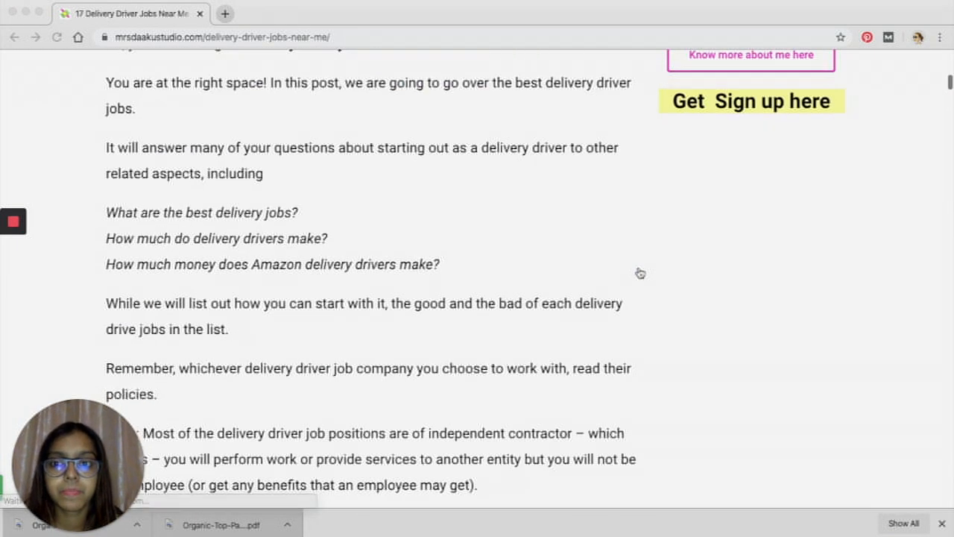
pyautogui.scroll(-3)
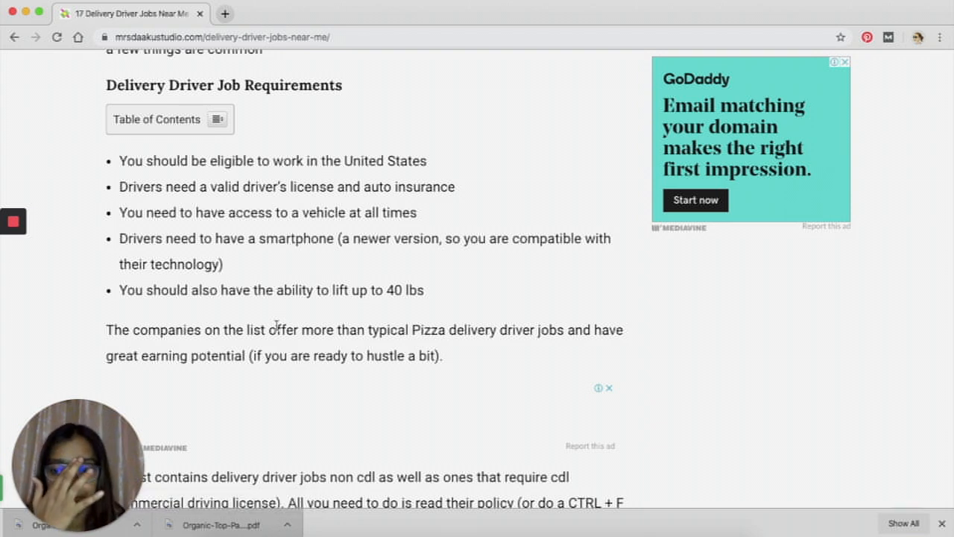
pyautogui.scroll(-3)
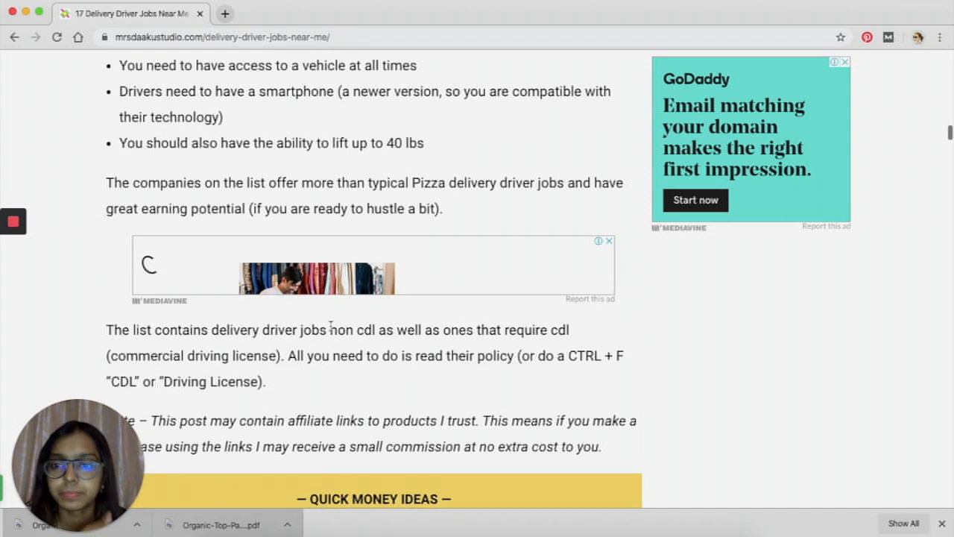
pyautogui.scroll(-3)
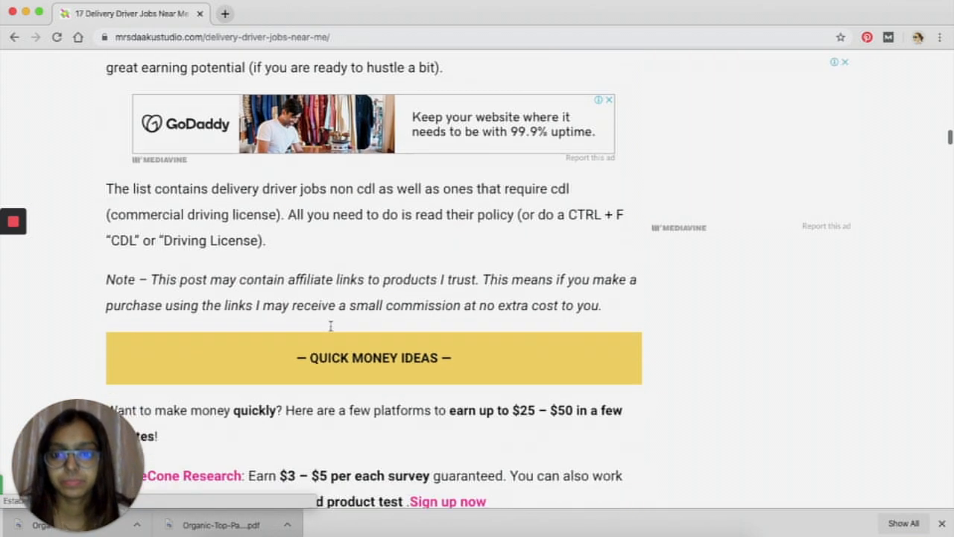
pyautogui.scroll(-3)
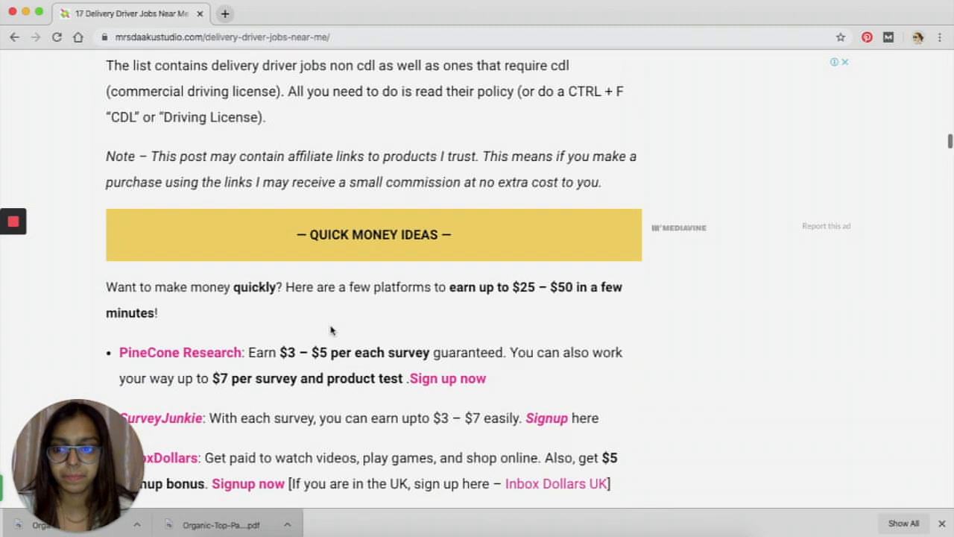
pyautogui.scroll(-3)
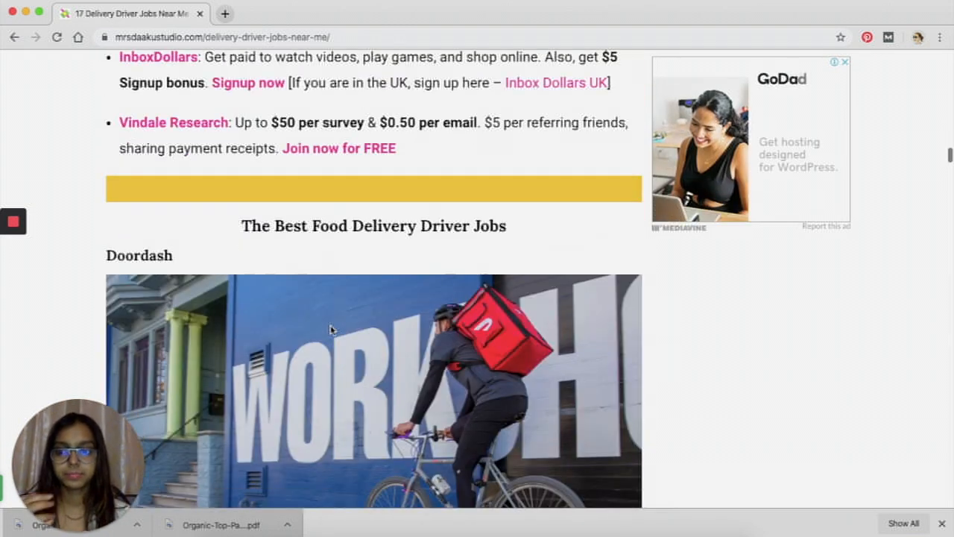
pyautogui.scroll(-3)
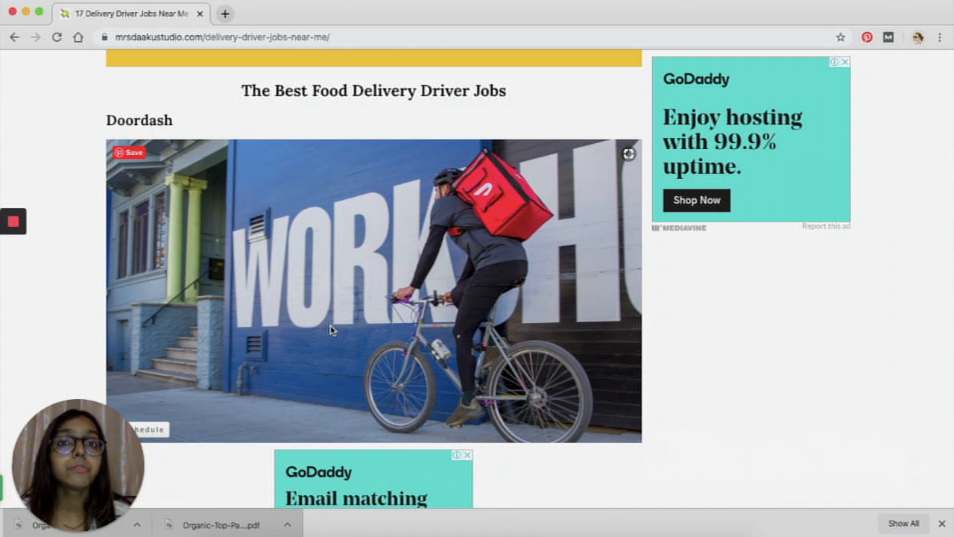
pyautogui.scroll(-3)
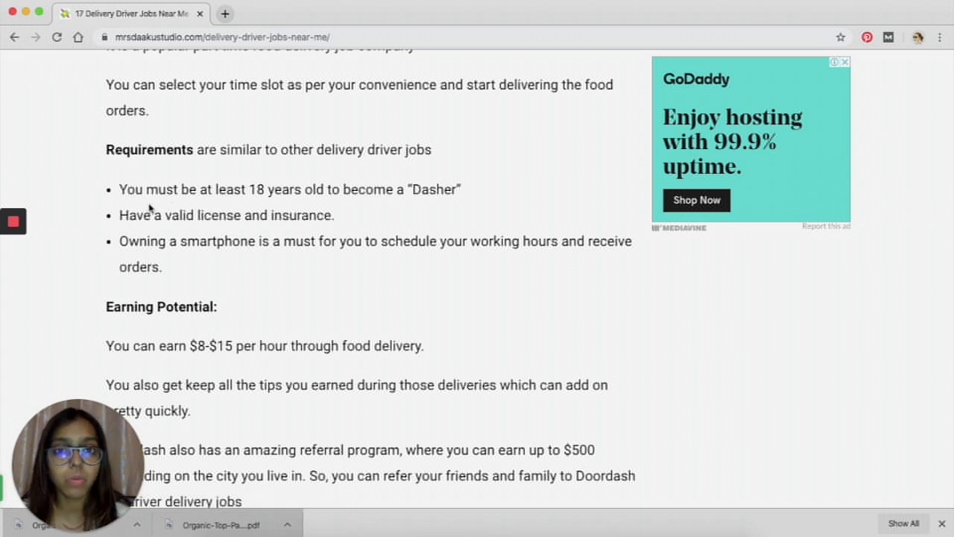
pyautogui.scroll(-3)
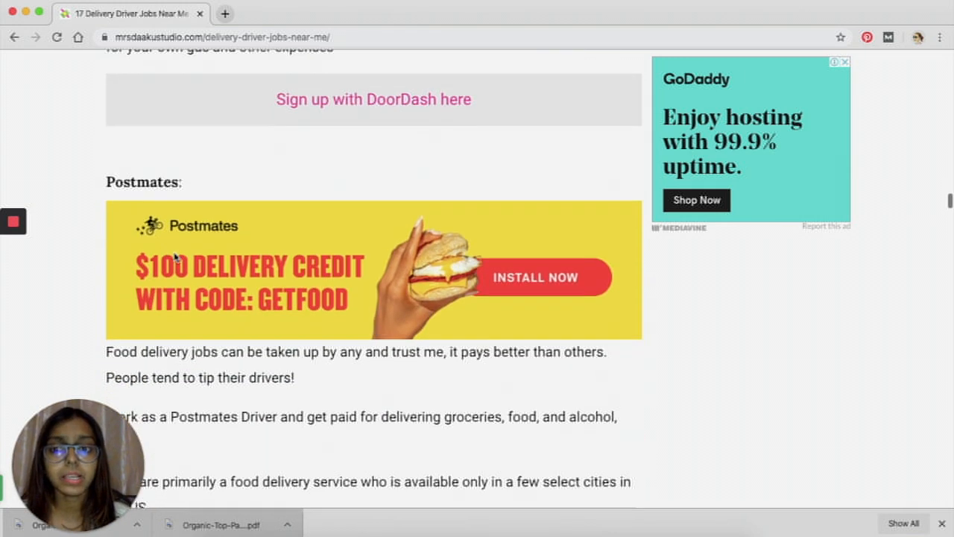
pyautogui.scroll(-3)
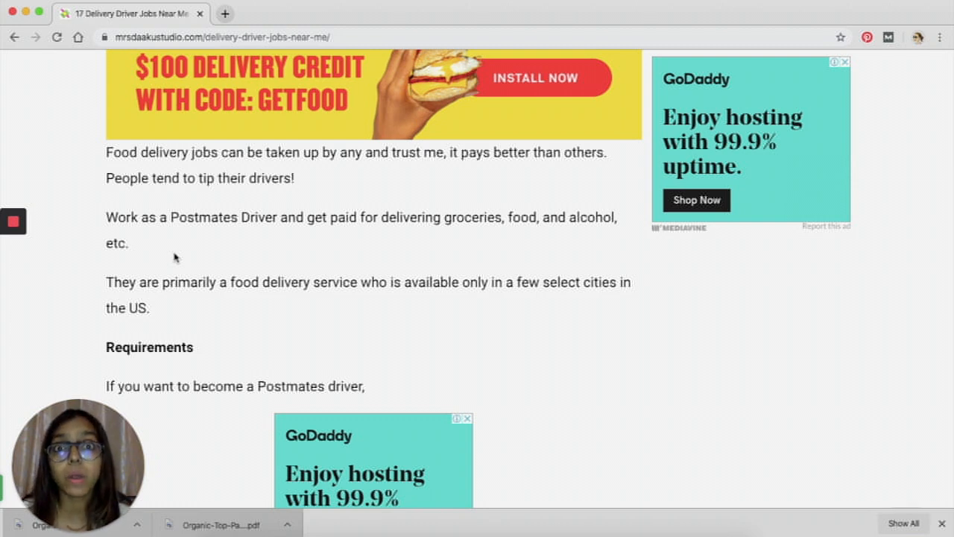
pyautogui.scroll(-3)
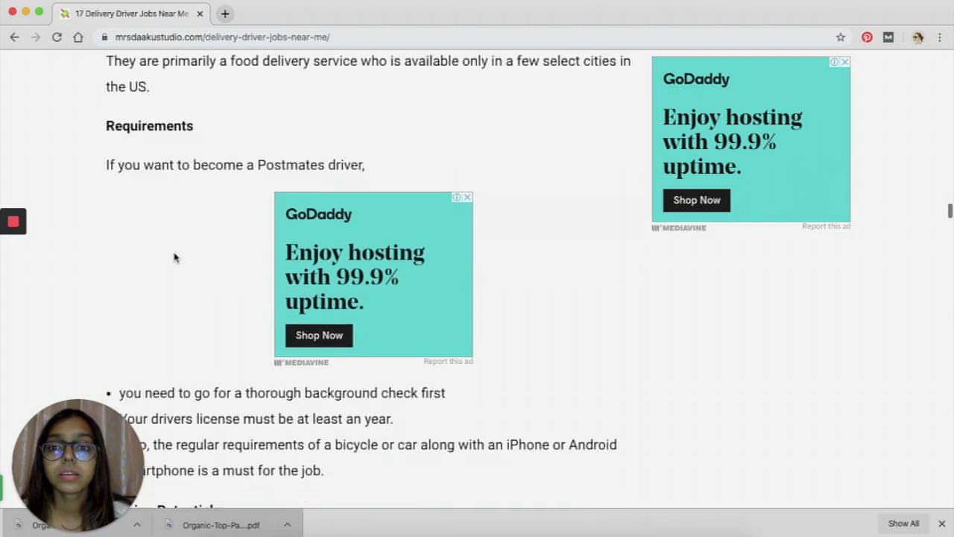
pyautogui.scroll(-3)
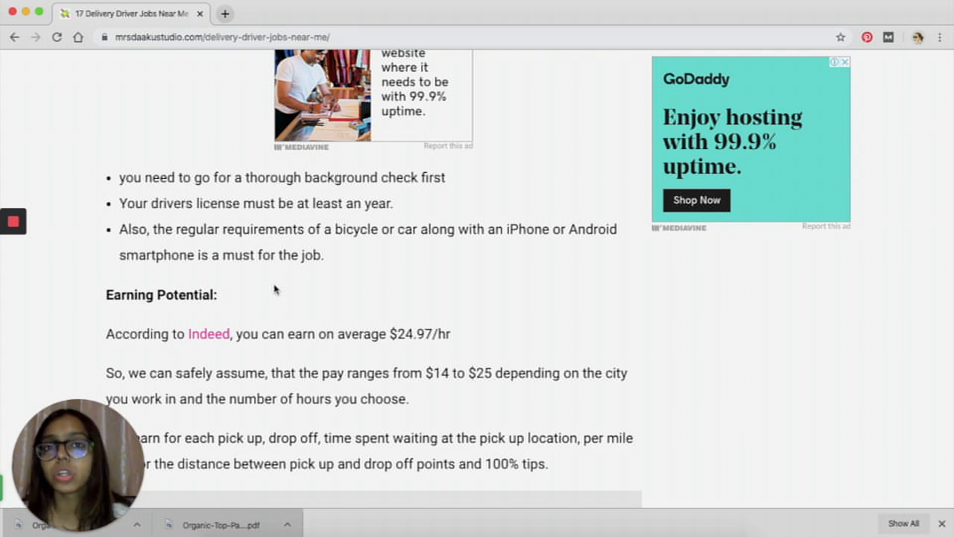
pyautogui.scroll(-3)
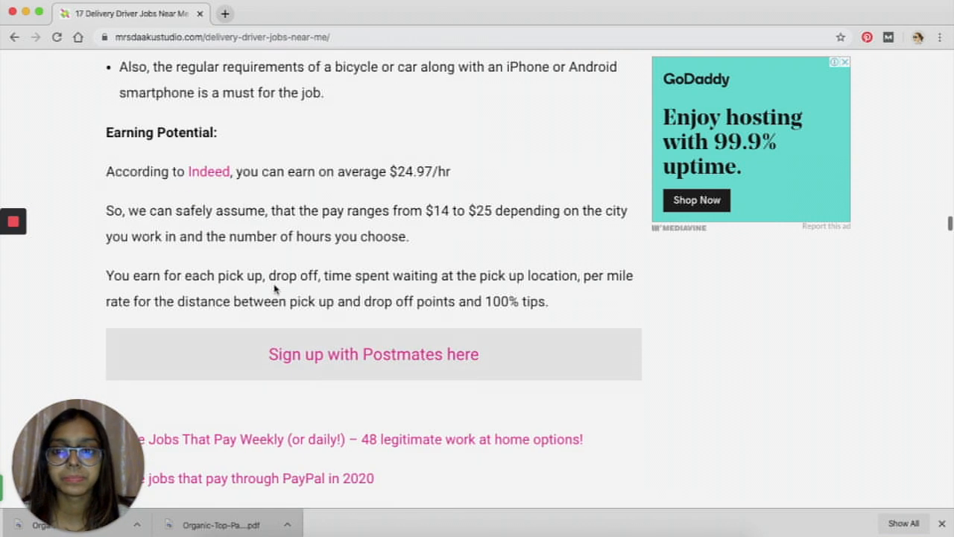
pyautogui.scroll(-3)
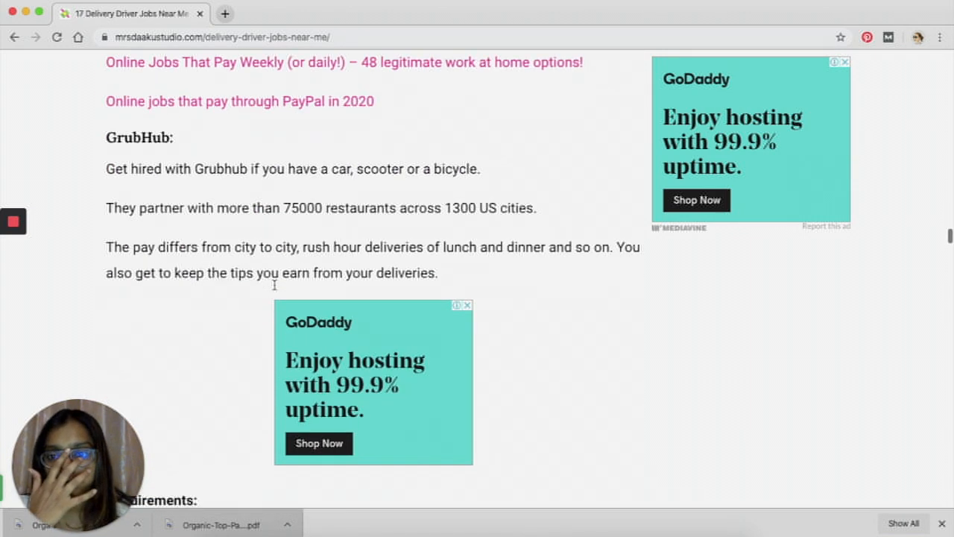
pyautogui.scroll(-3)
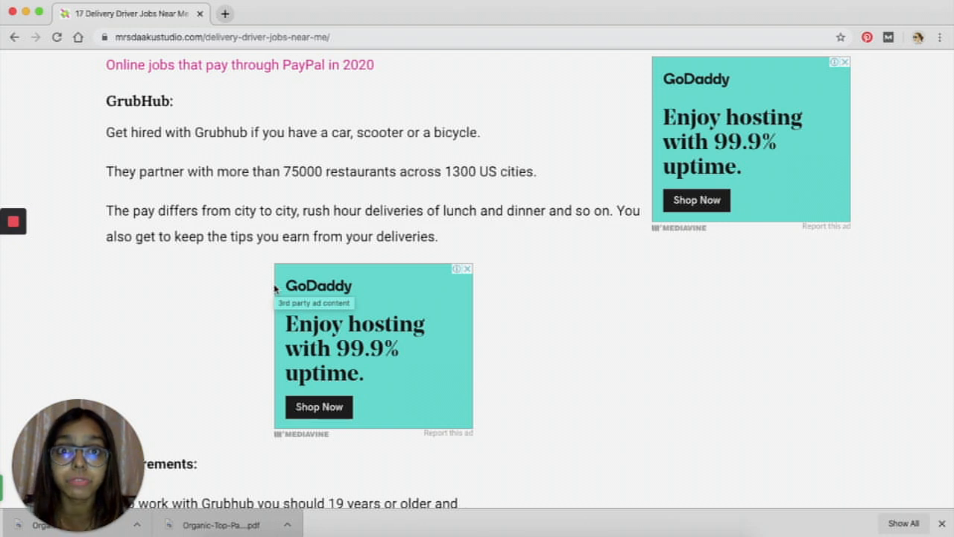
pyautogui.scroll(-3)
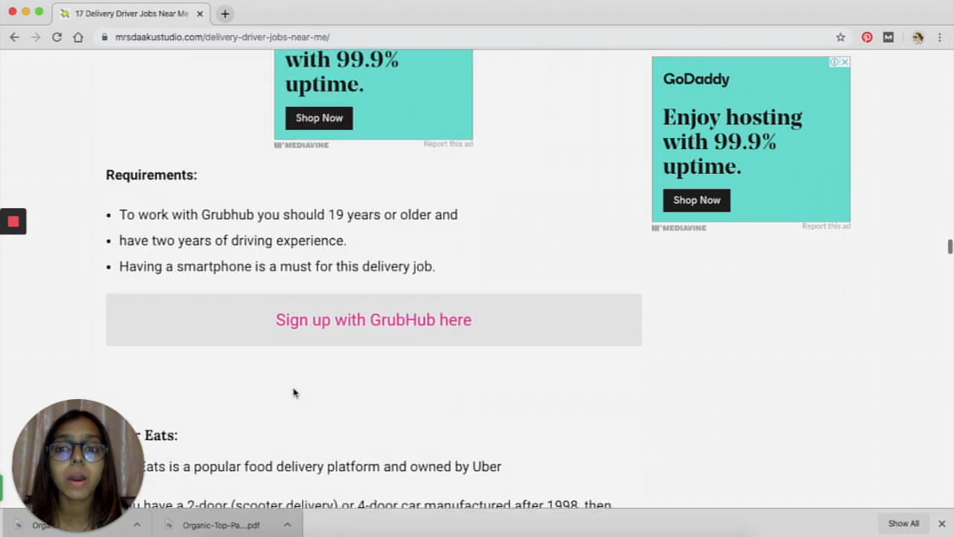
pyautogui.scroll(-3)
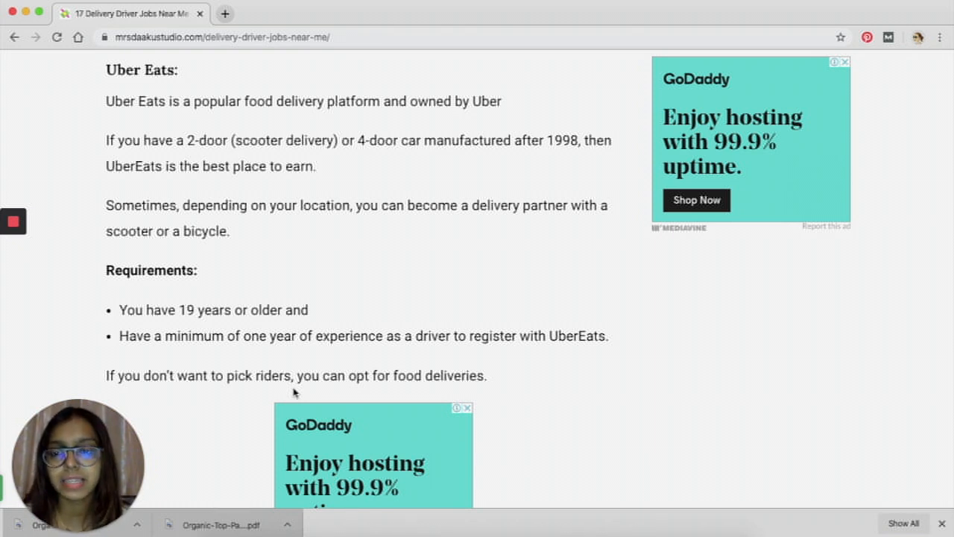
pyautogui.scroll(-3)
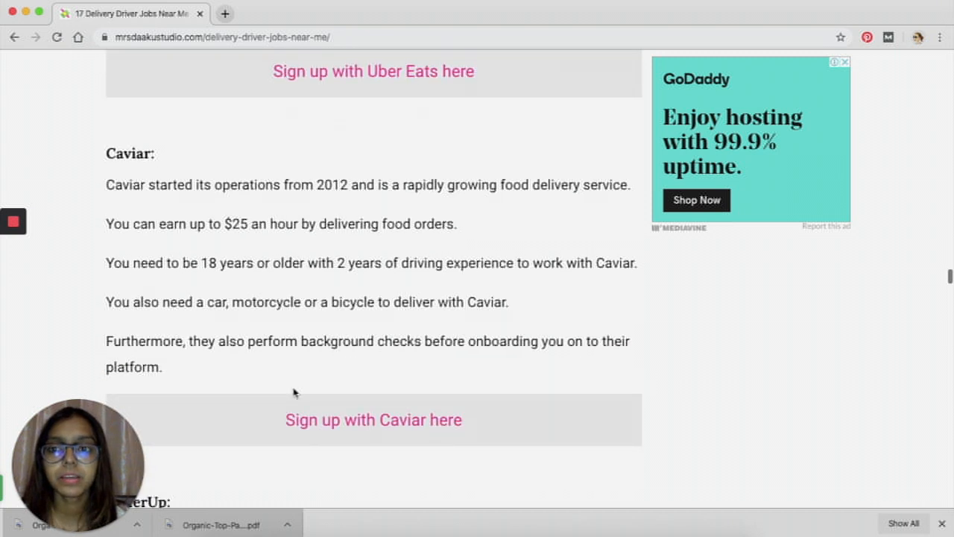
pyautogui.scroll(-3)
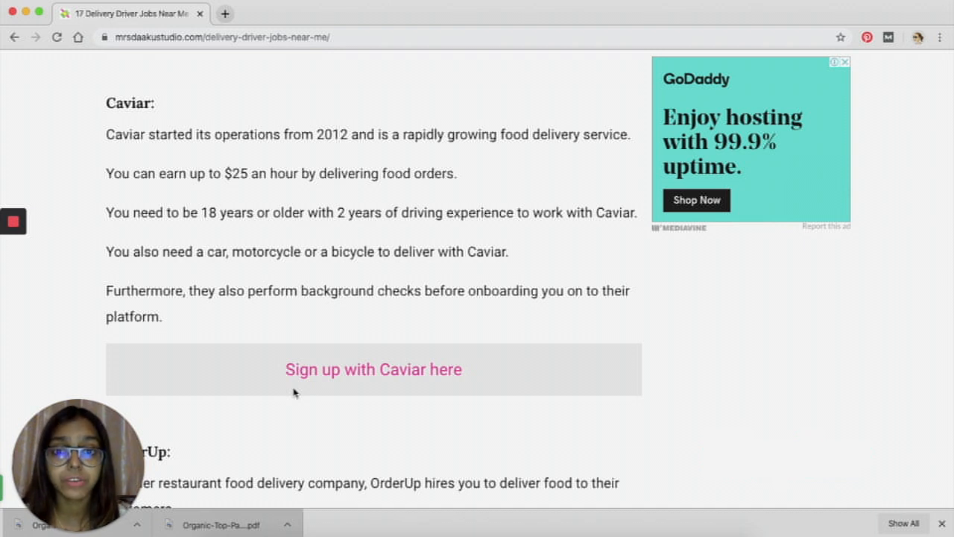
pyautogui.scroll(-3)
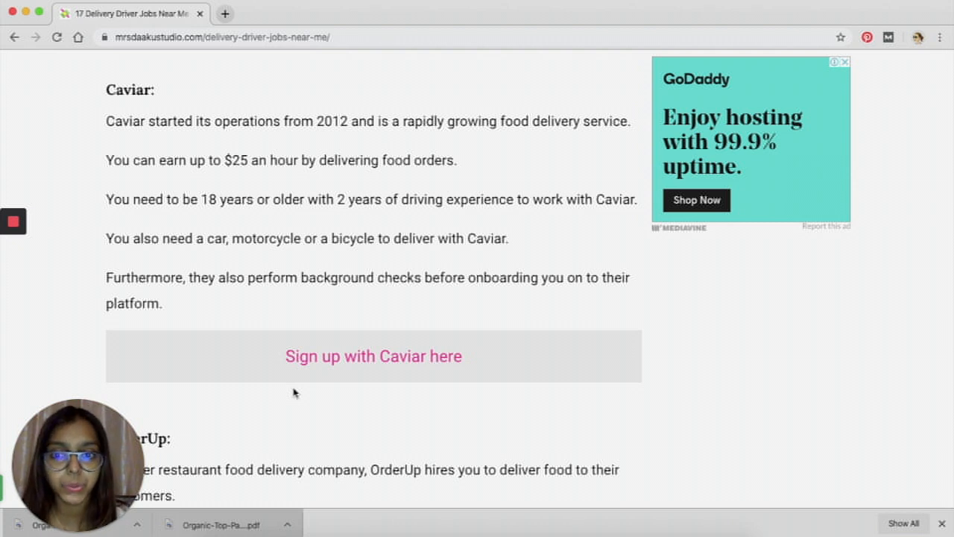
pyautogui.scroll(-3)
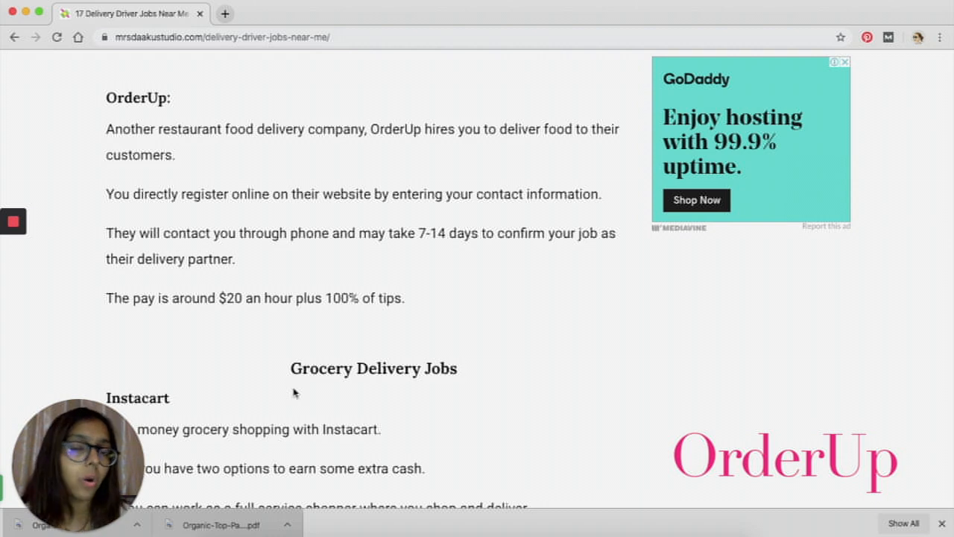
pyautogui.scroll(-3)
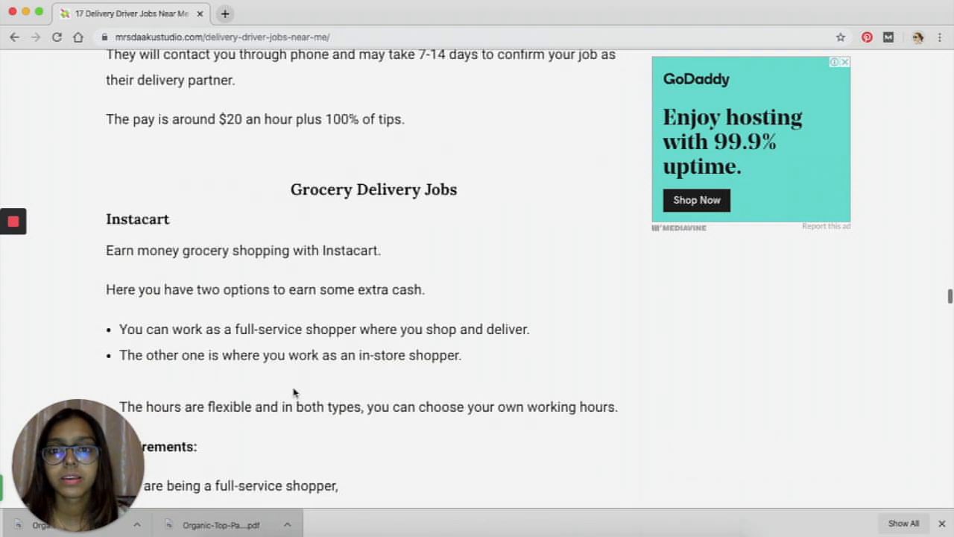
pyautogui.scroll(-3)
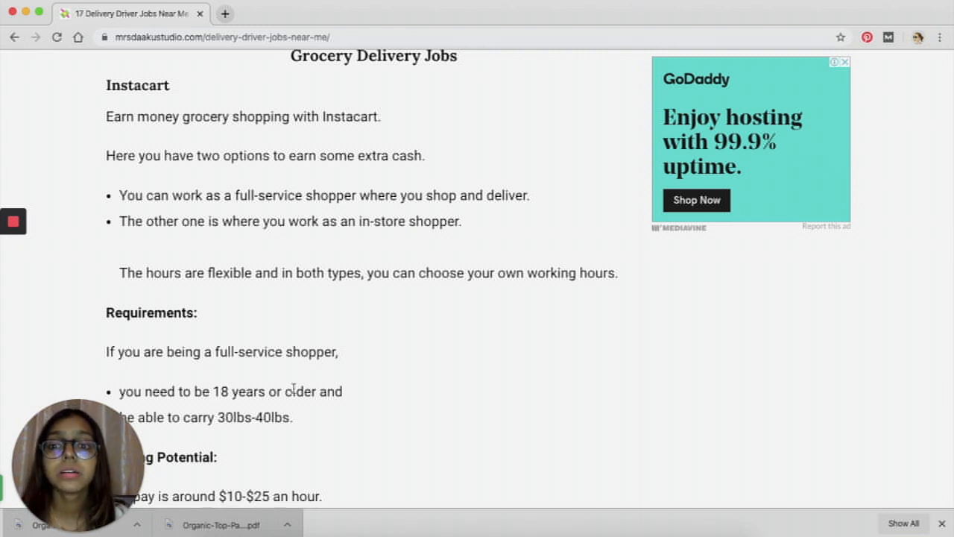
pyautogui.scroll(-3)
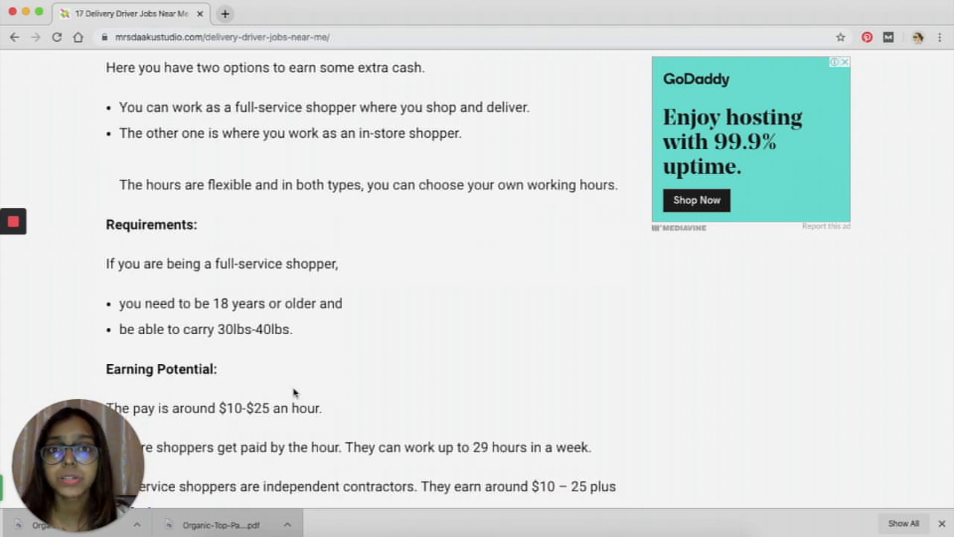
pyautogui.scroll(-3)
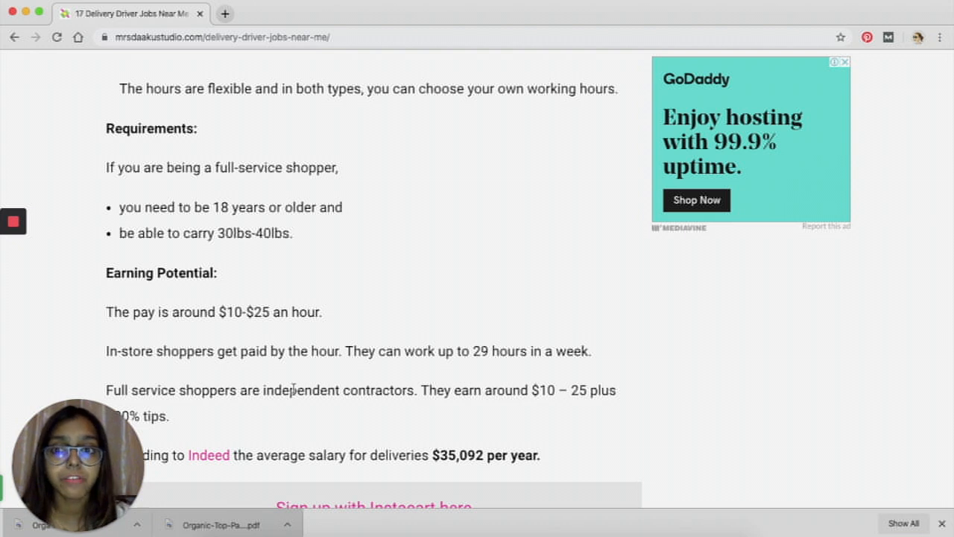
pyautogui.scroll(-3)
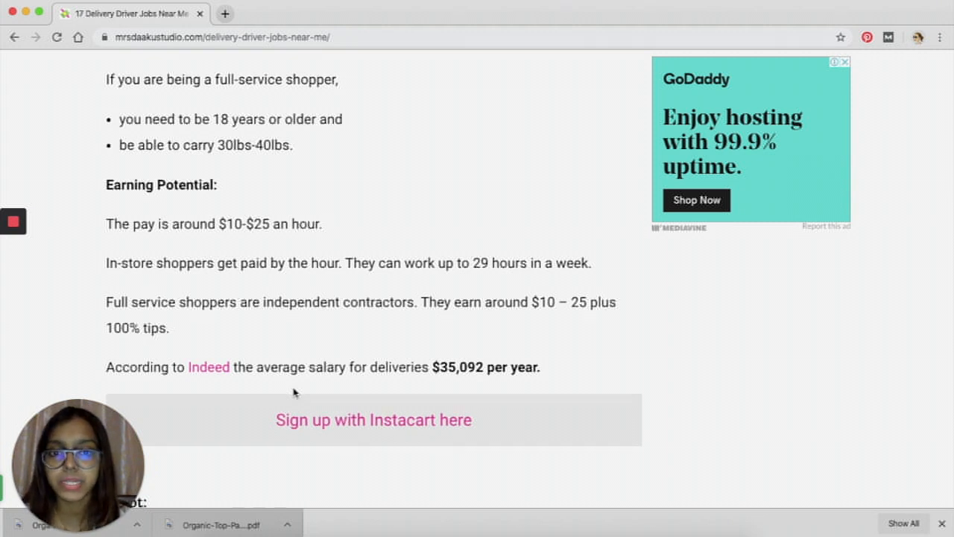
pyautogui.scroll(-3)
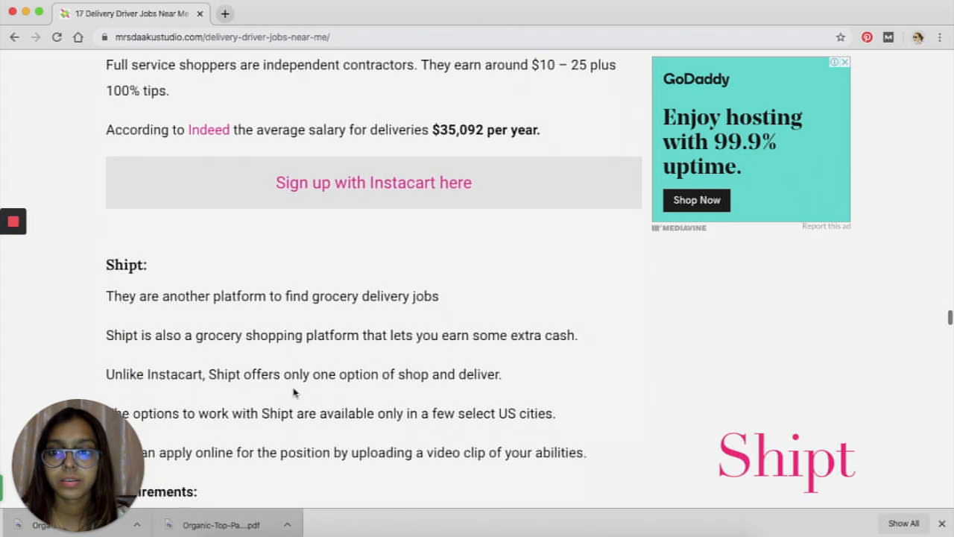
pyautogui.scroll(-3)
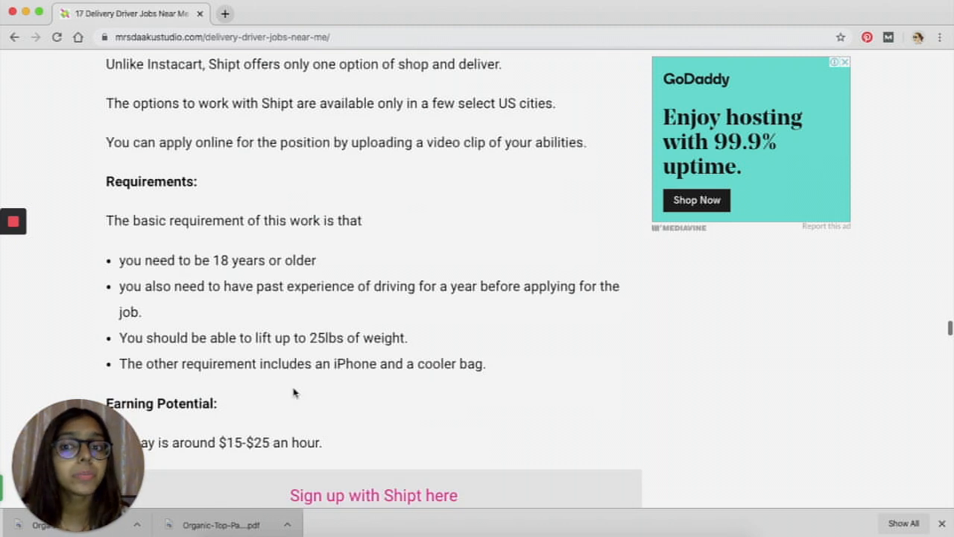
pyautogui.scroll(-3)
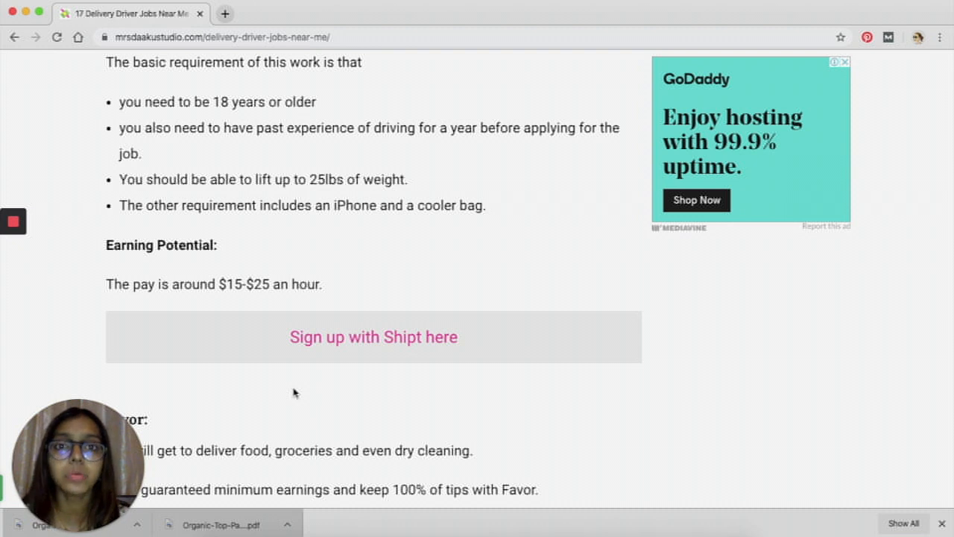
pyautogui.scroll(-3)
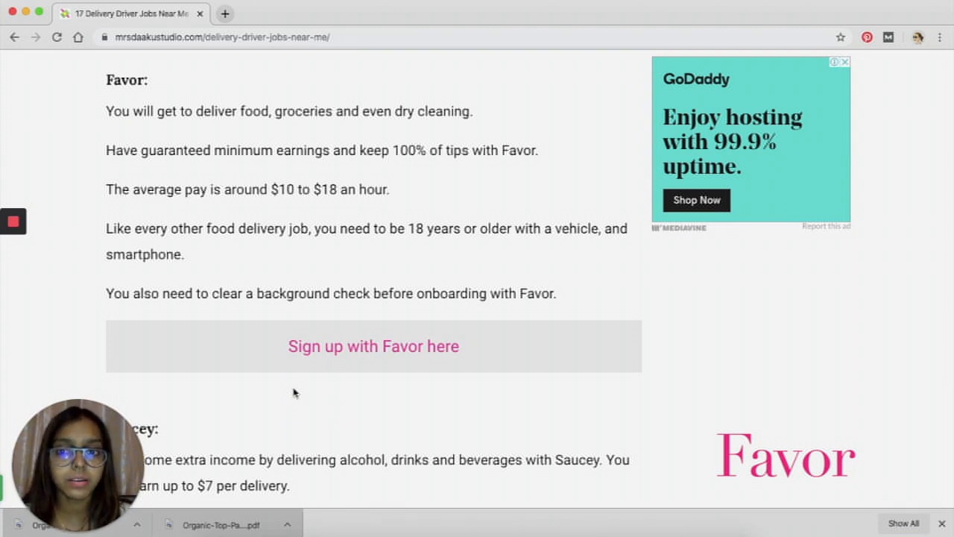
pyautogui.scroll(-3)
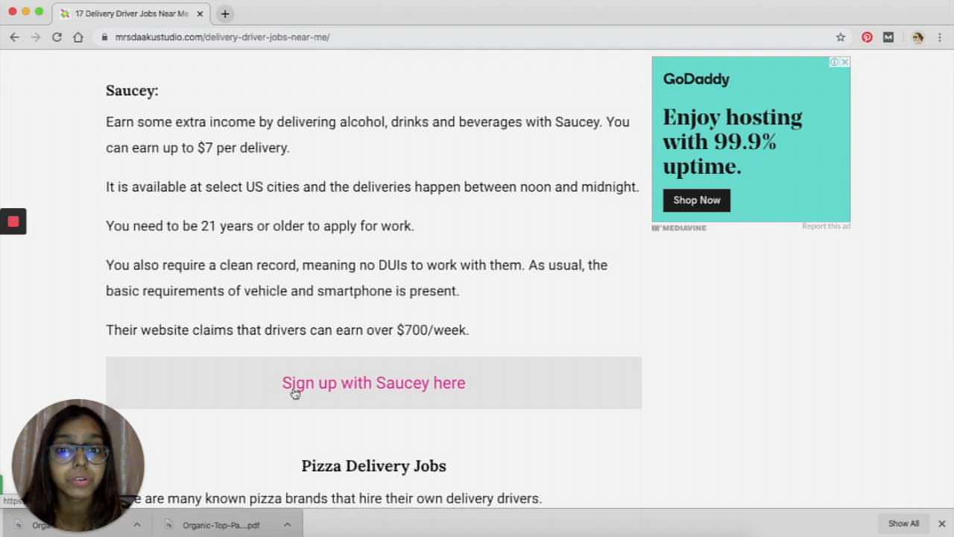
pyautogui.moveTo(358, 332)
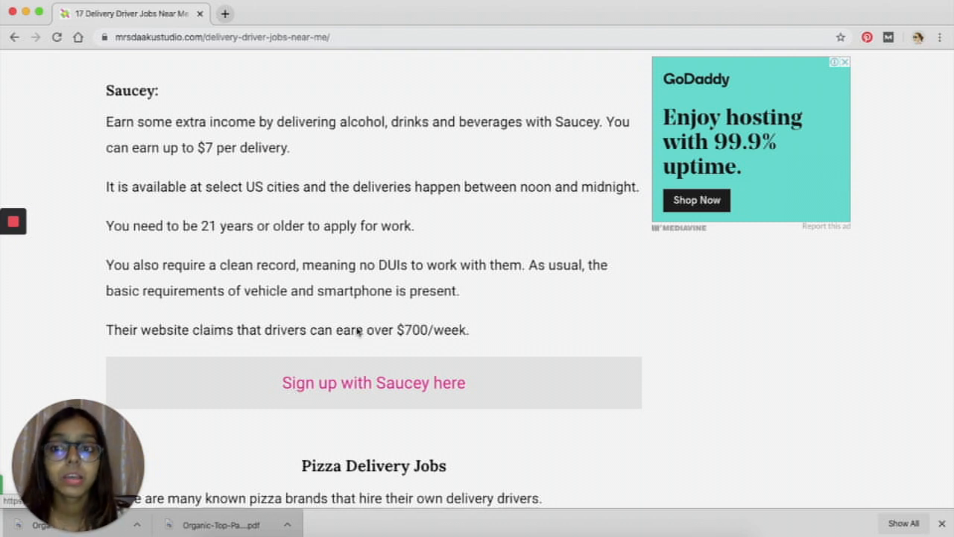
pyautogui.moveTo(364, 325)
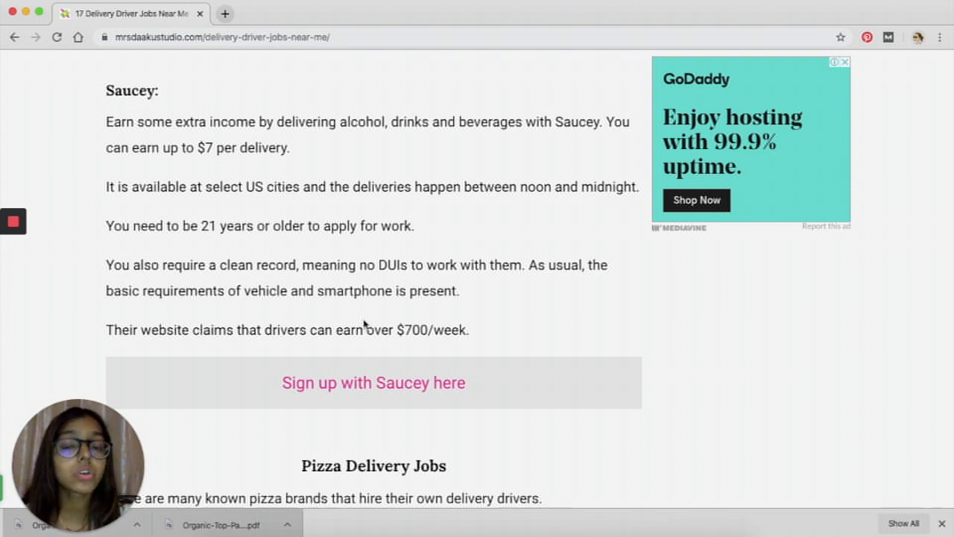
pyautogui.scroll(-3)
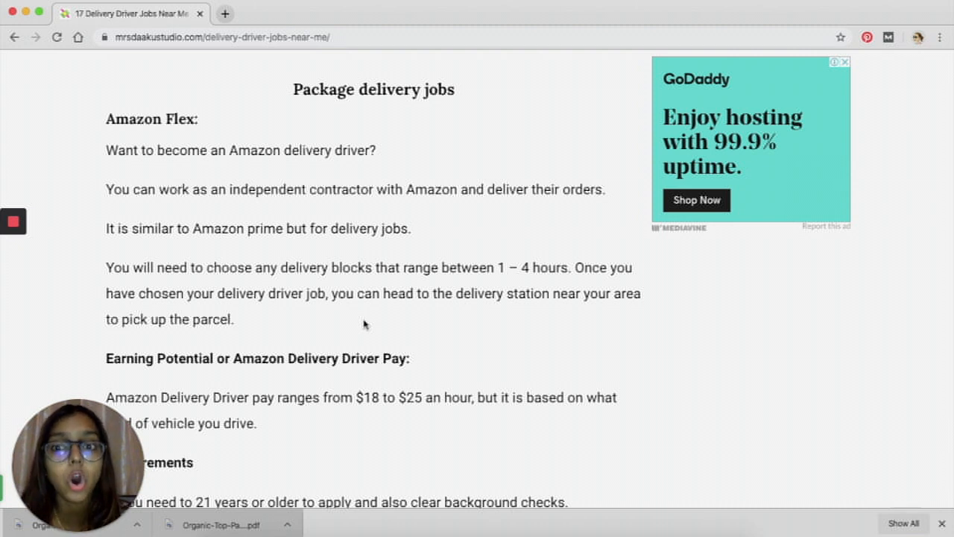
pyautogui.scroll(-3)
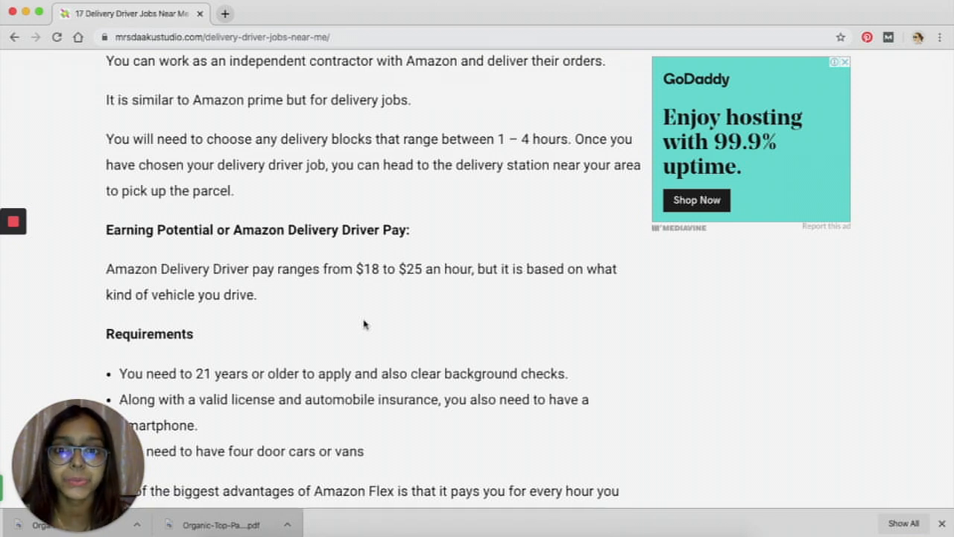
pyautogui.scroll(-3)
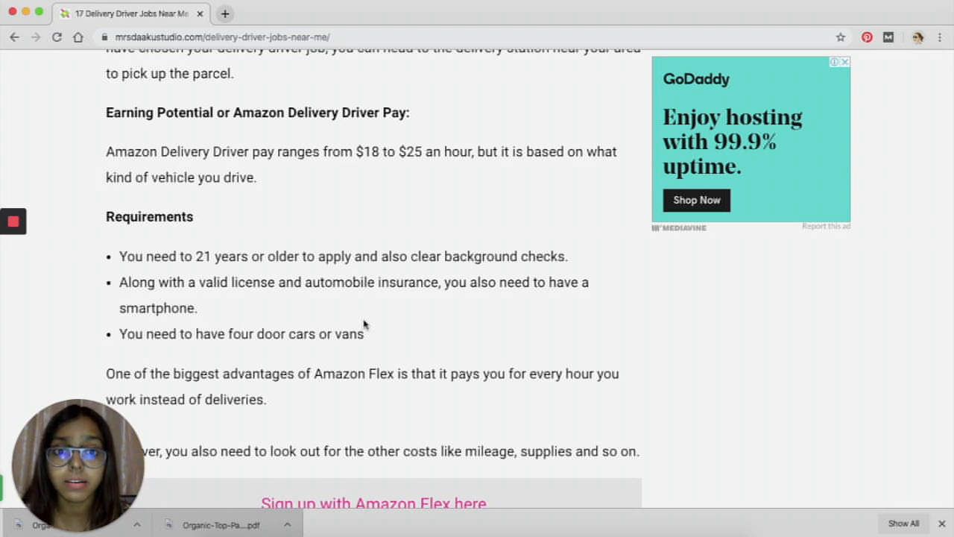
pyautogui.scroll(-3)
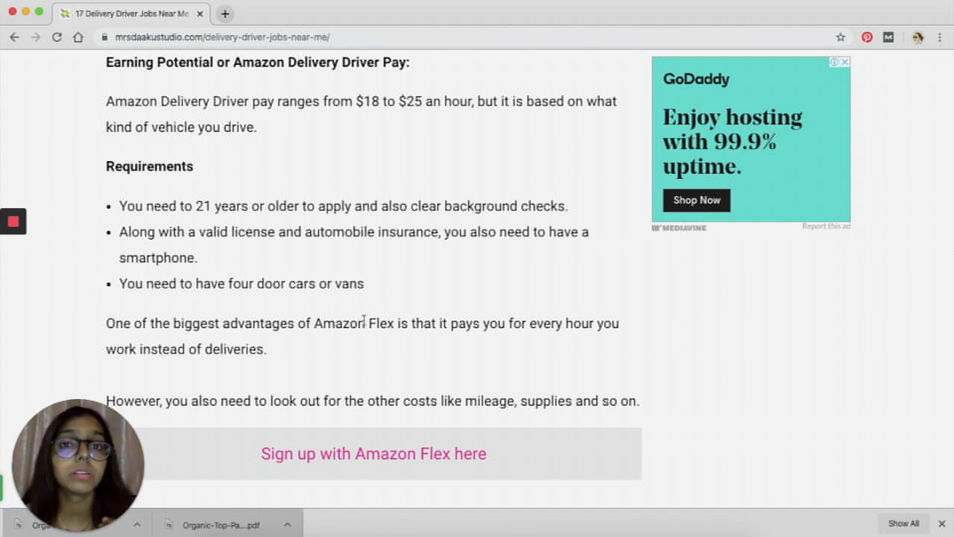
pyautogui.scroll(-3)
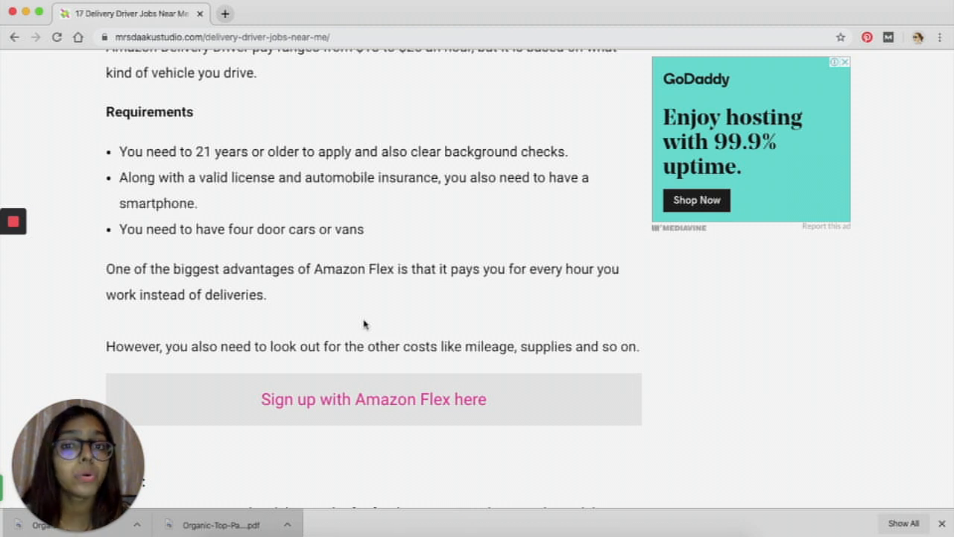
pyautogui.moveTo(376, 228)
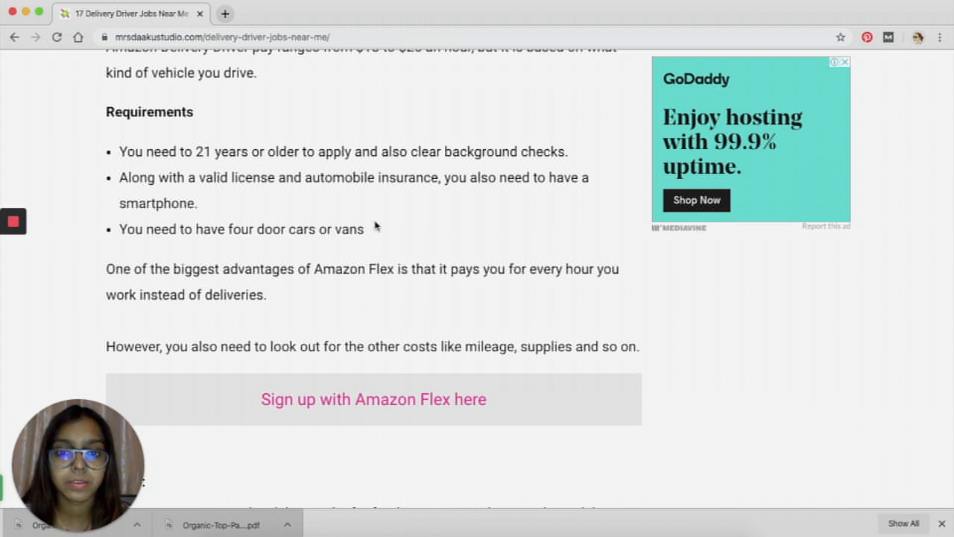
pyautogui.scroll(-3)
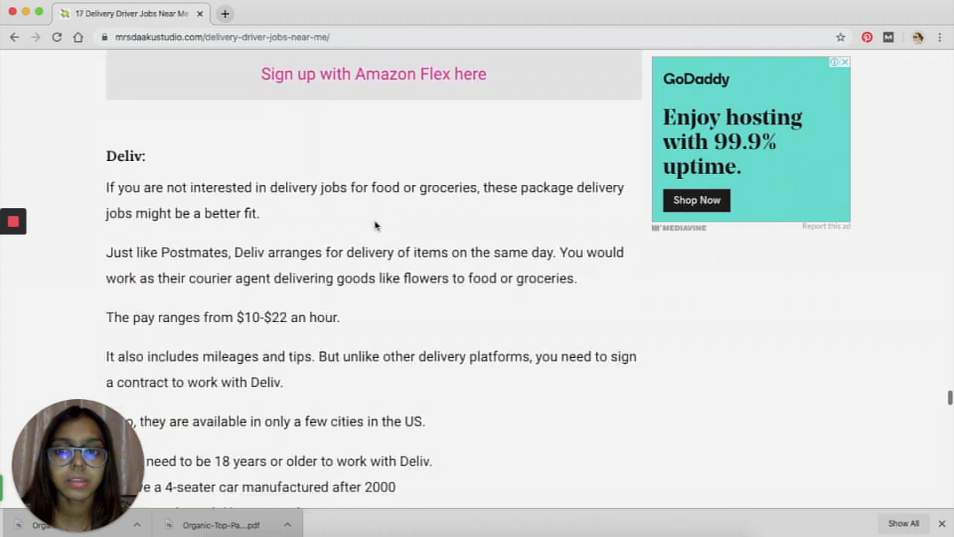
pyautogui.scroll(-3)
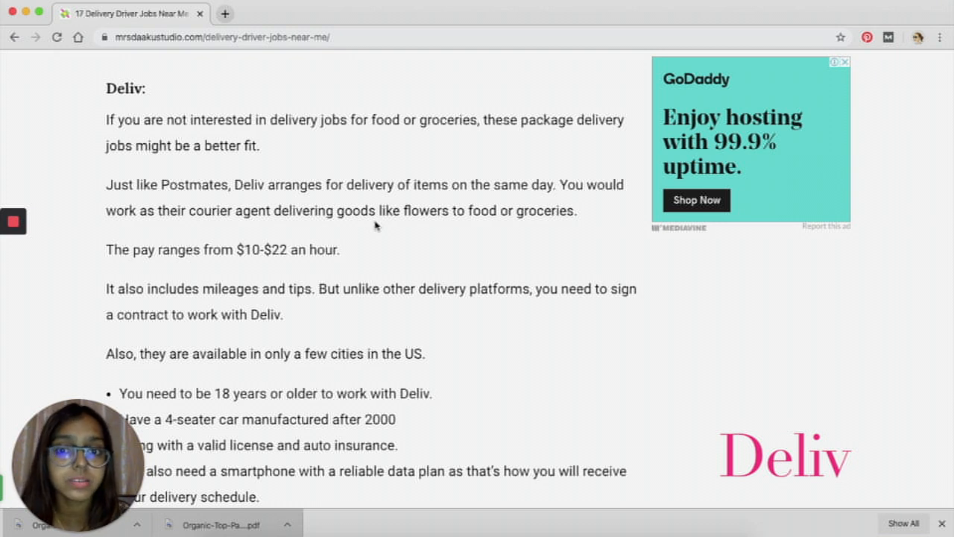
pyautogui.scroll(-3)
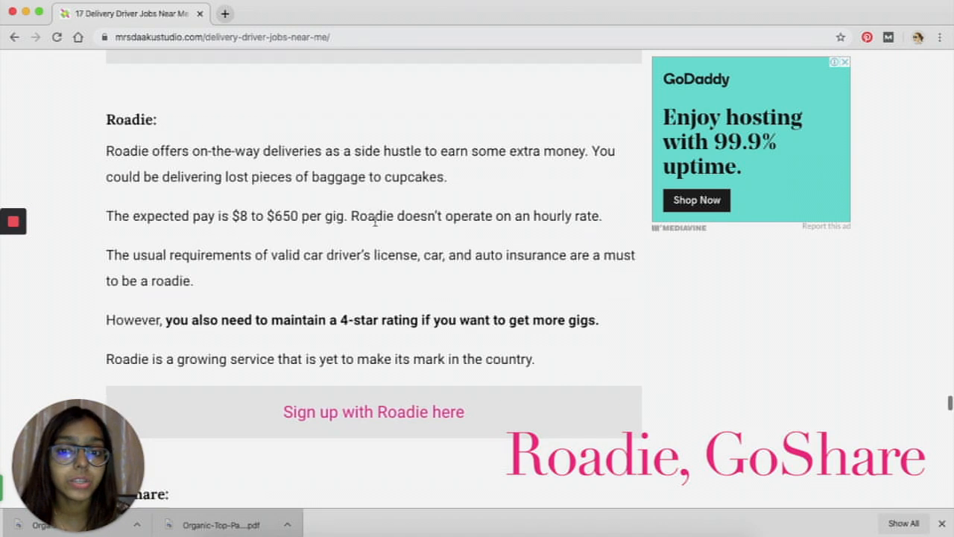
pyautogui.scroll(-3)
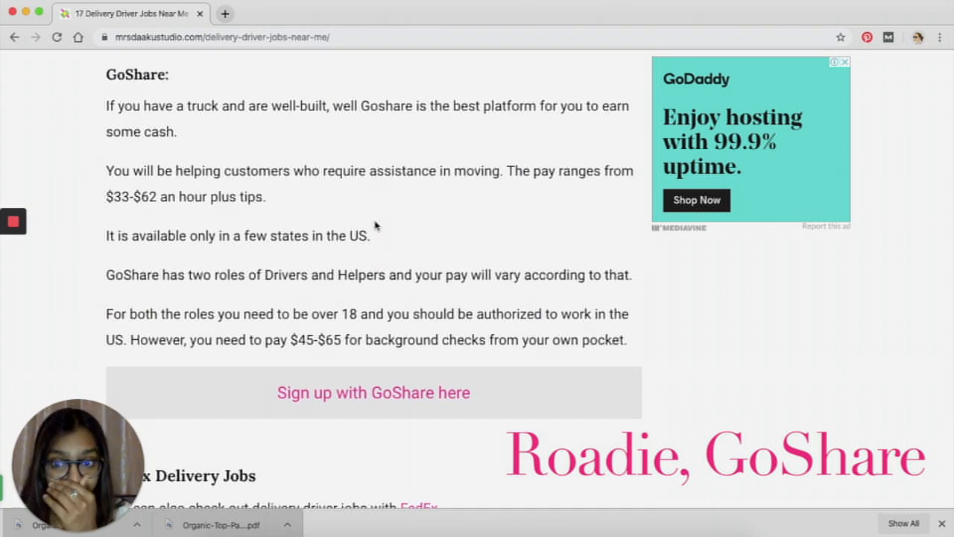
pyautogui.scroll(-3)
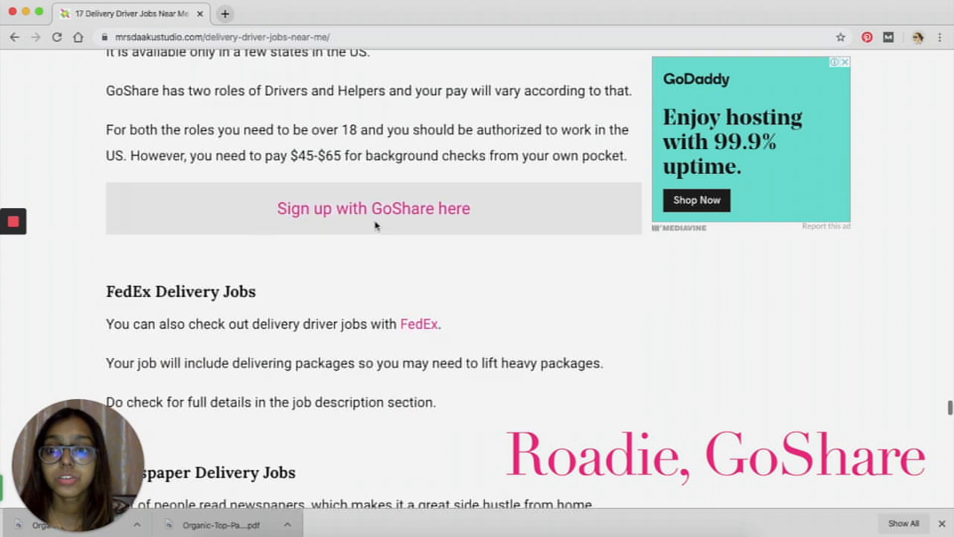
pyautogui.scroll(-3)
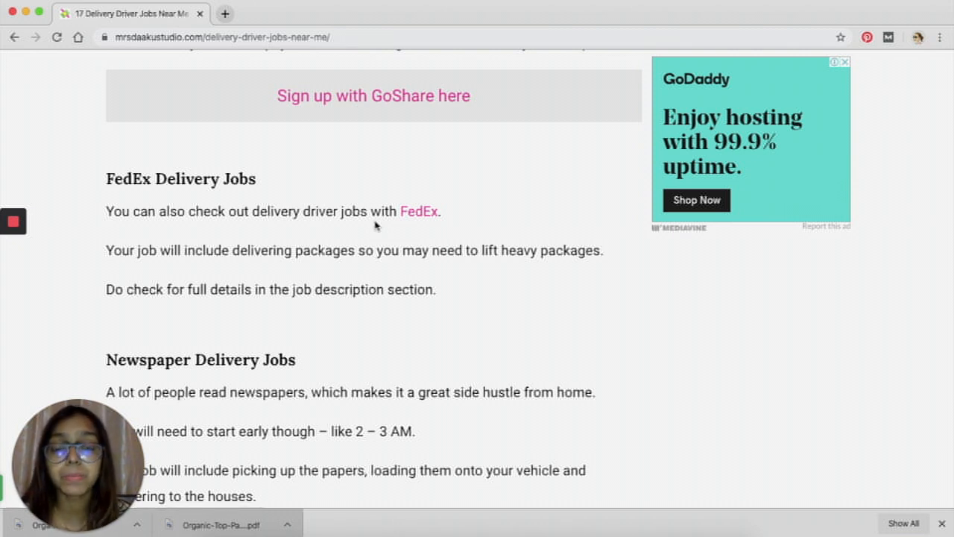
pyautogui.scroll(-3)
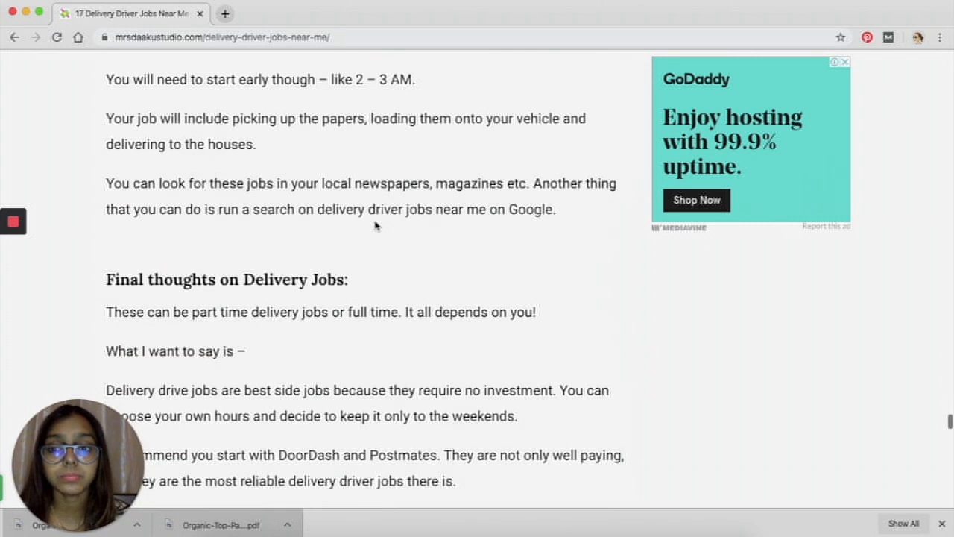
pyautogui.scroll(-3)
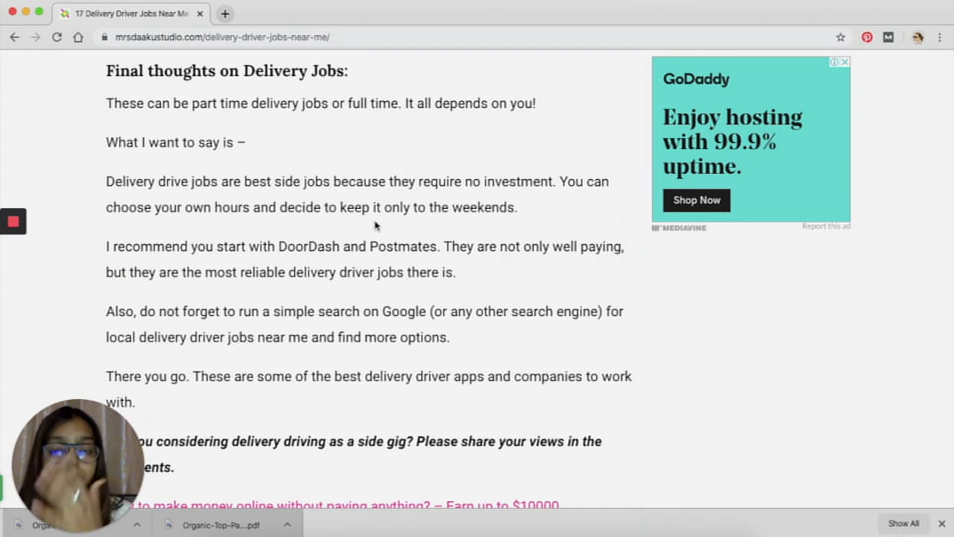